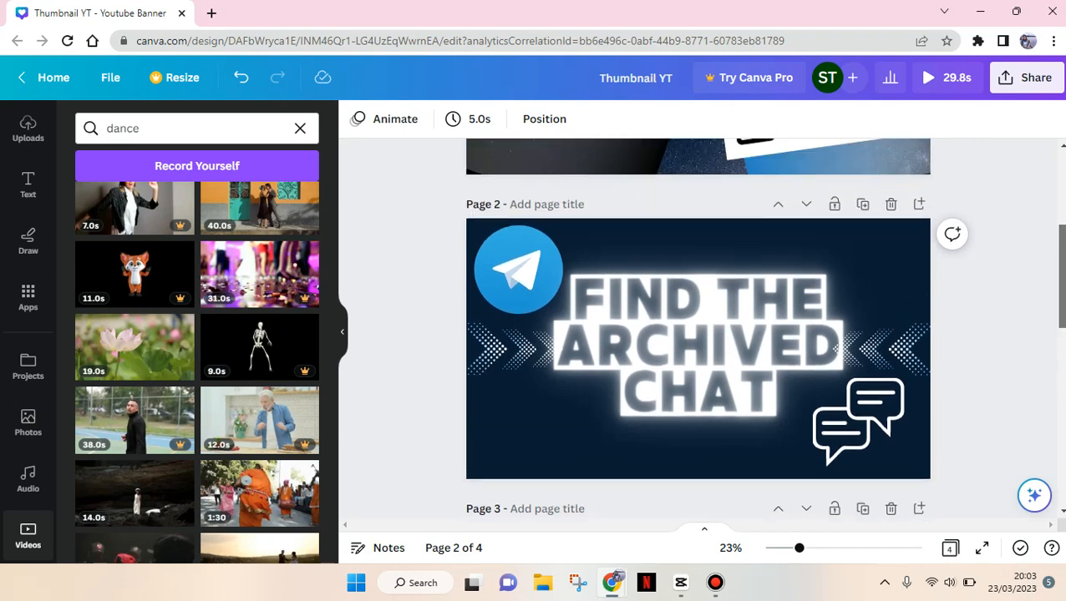
# - Select the Telegram icon and 'FIND THE ARCHIVED CHAT' headline together on page 2 and copy them
pyautogui.click(577, 355)
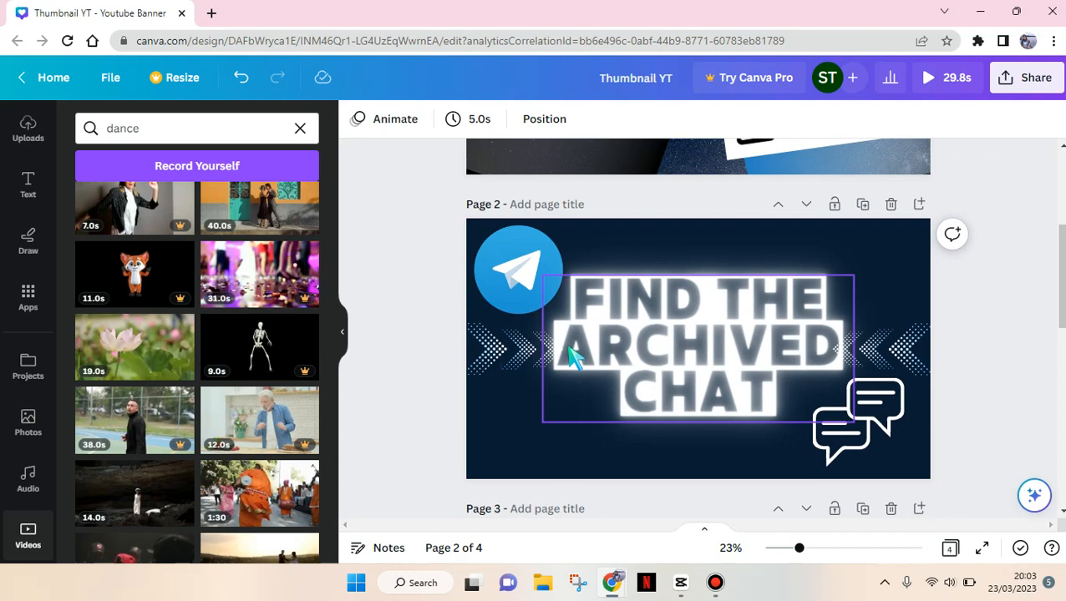
pyautogui.moveTo(648, 343)
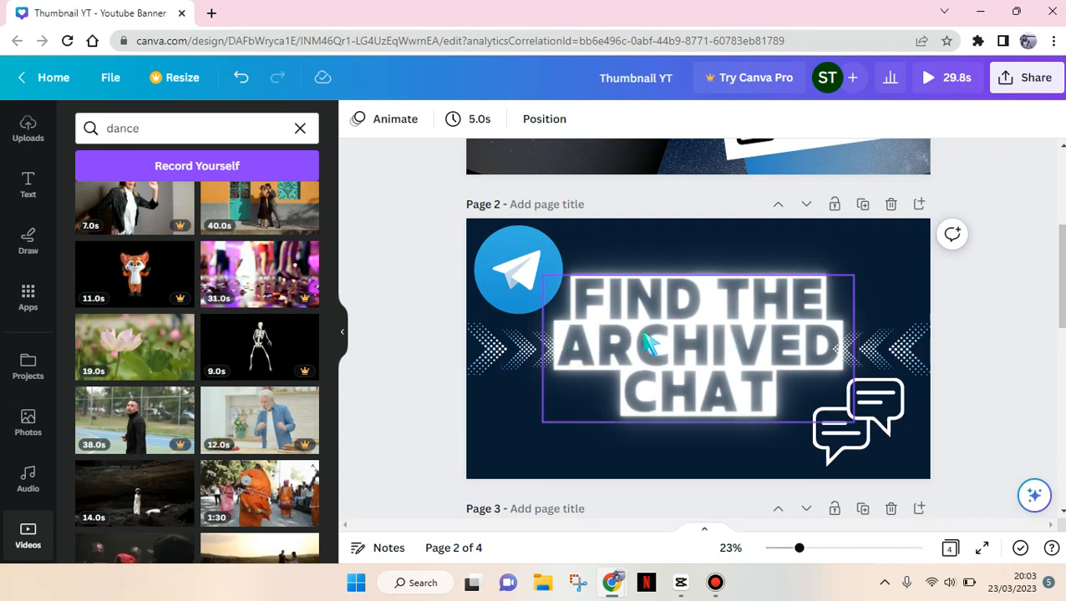
pyautogui.click(518, 269)
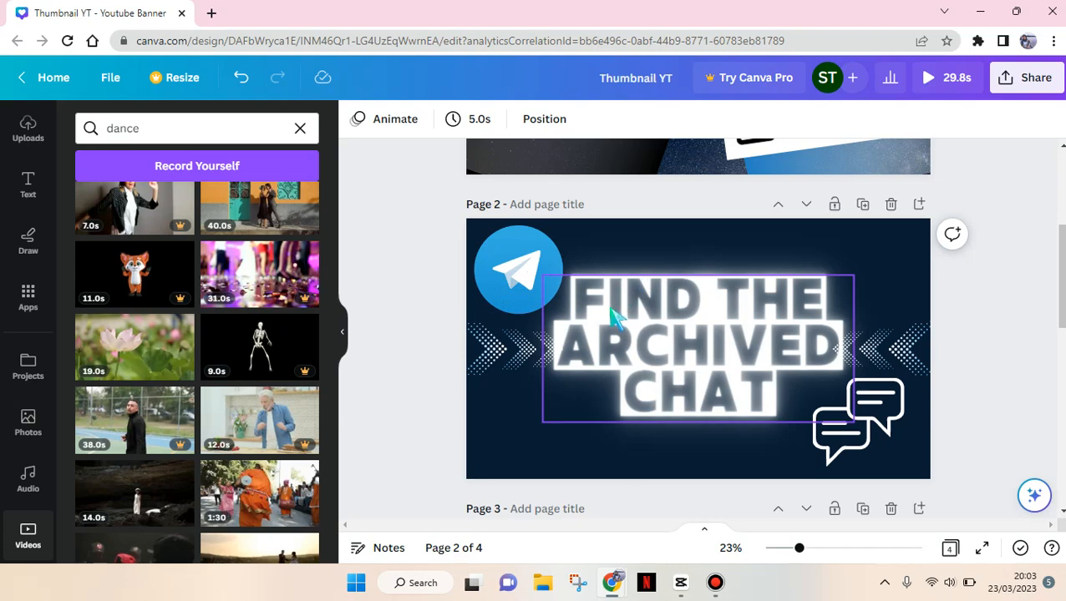
pyautogui.click(418, 330)
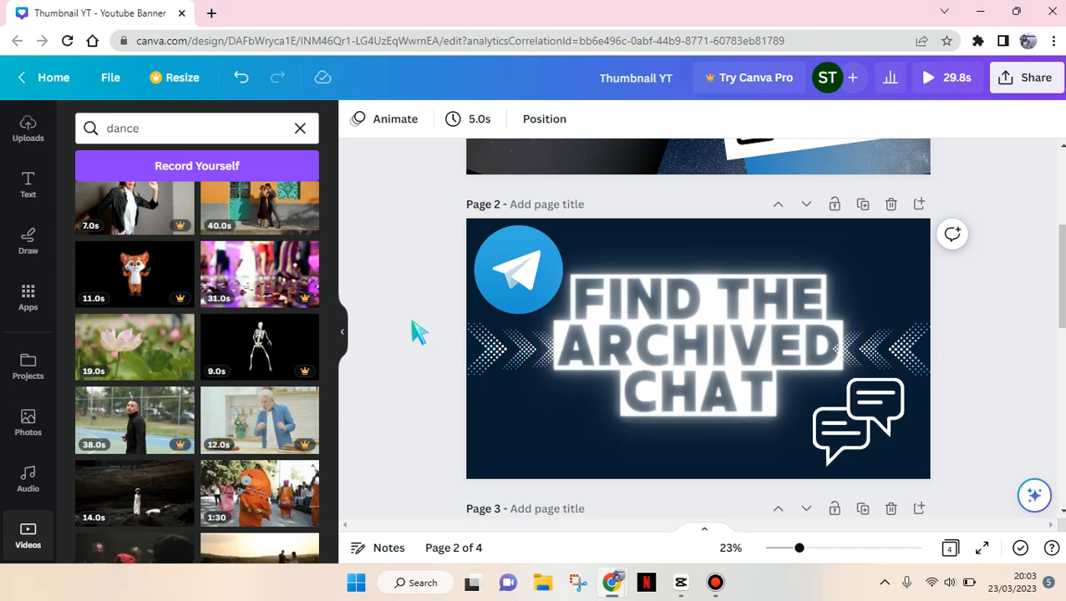
pyautogui.moveTo(451, 261)
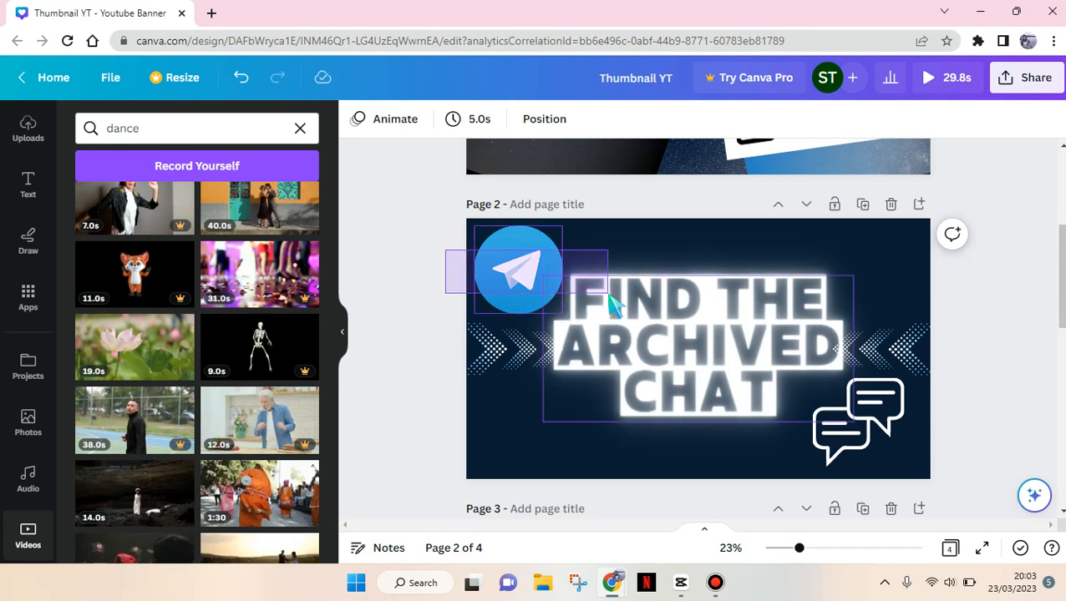
pyautogui.rightClick(610, 301)
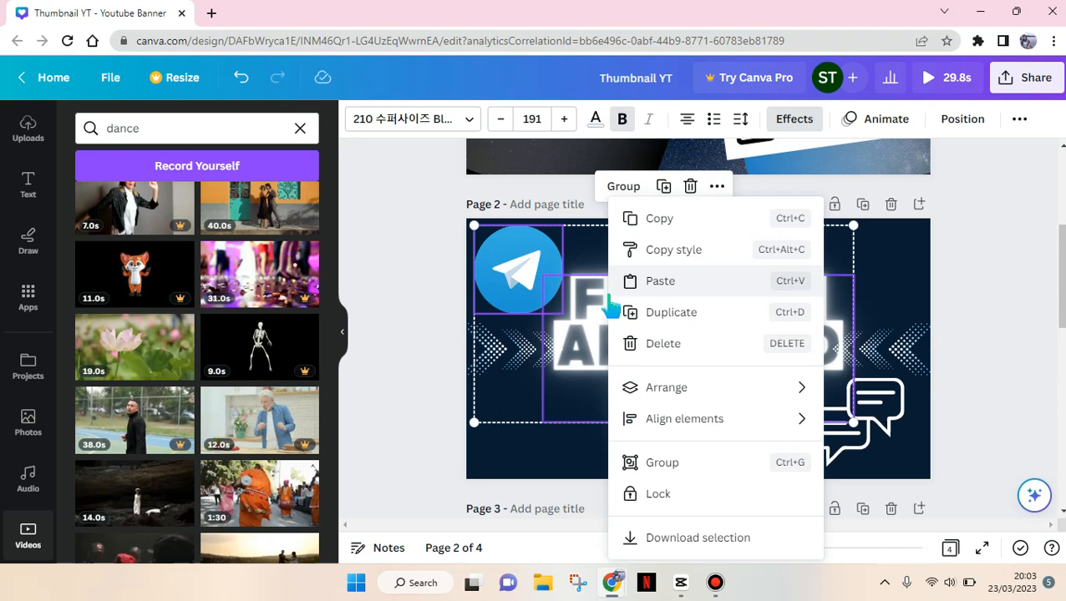
pyautogui.moveTo(653, 244)
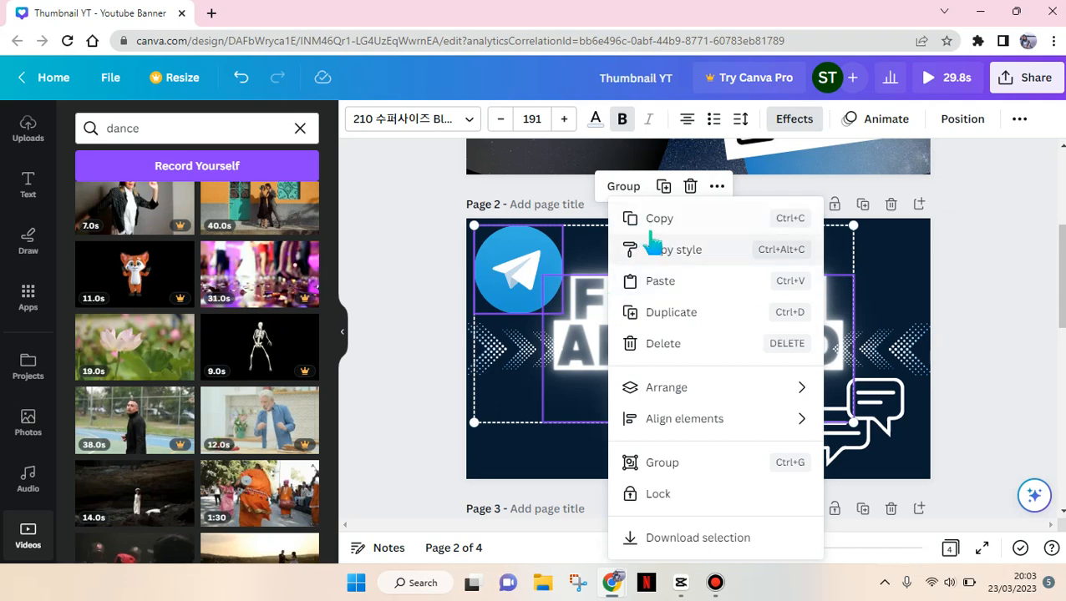
pyautogui.moveTo(689, 259)
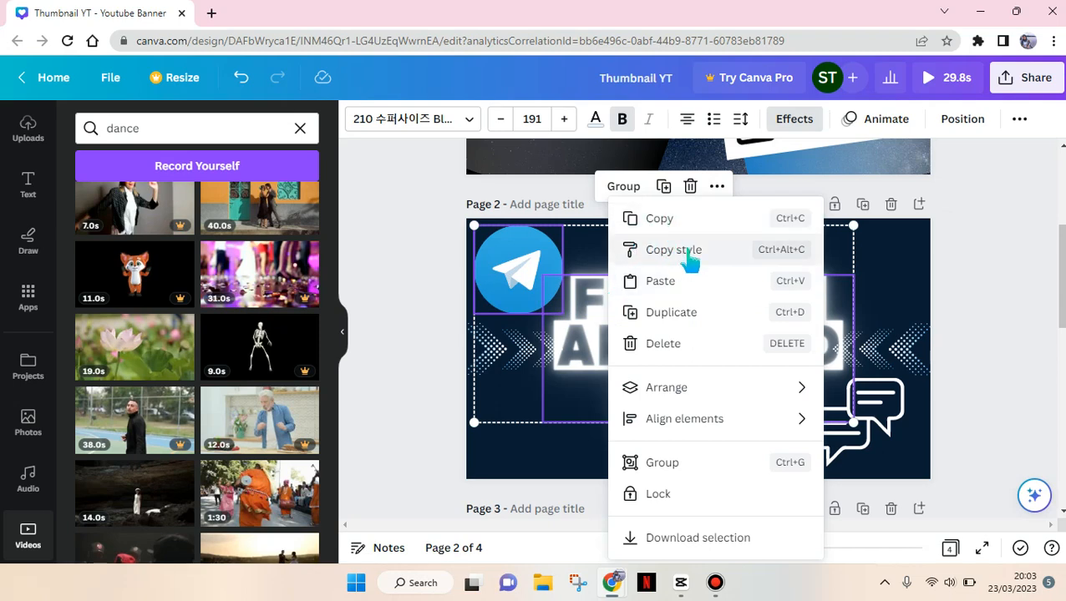
pyautogui.moveTo(676, 225)
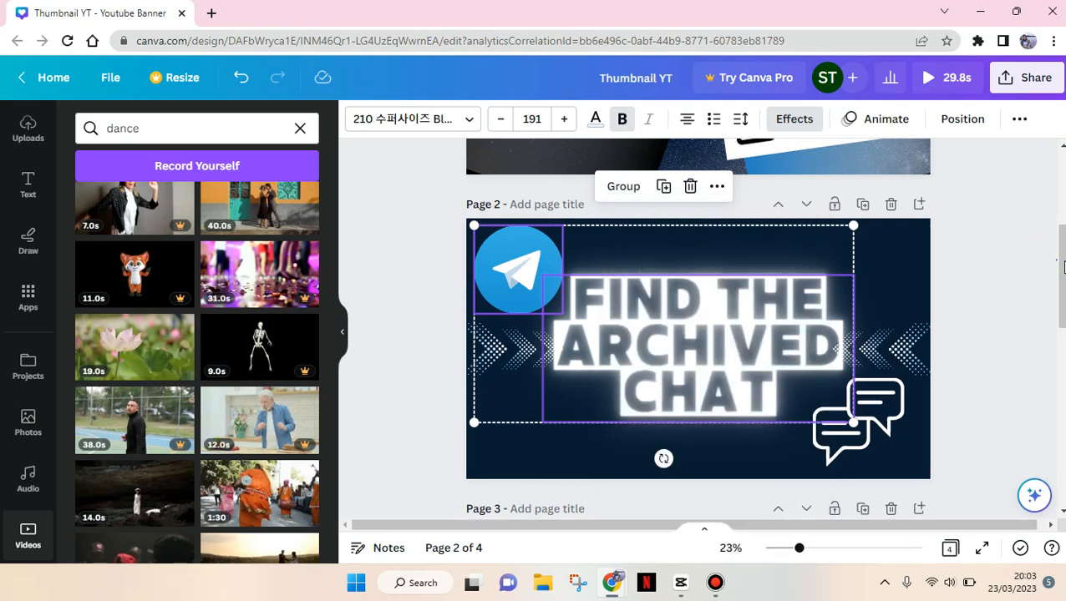
# - Paste the Telegram icon and glowing headline onto the empty dark page 3
pyautogui.scroll(-3)
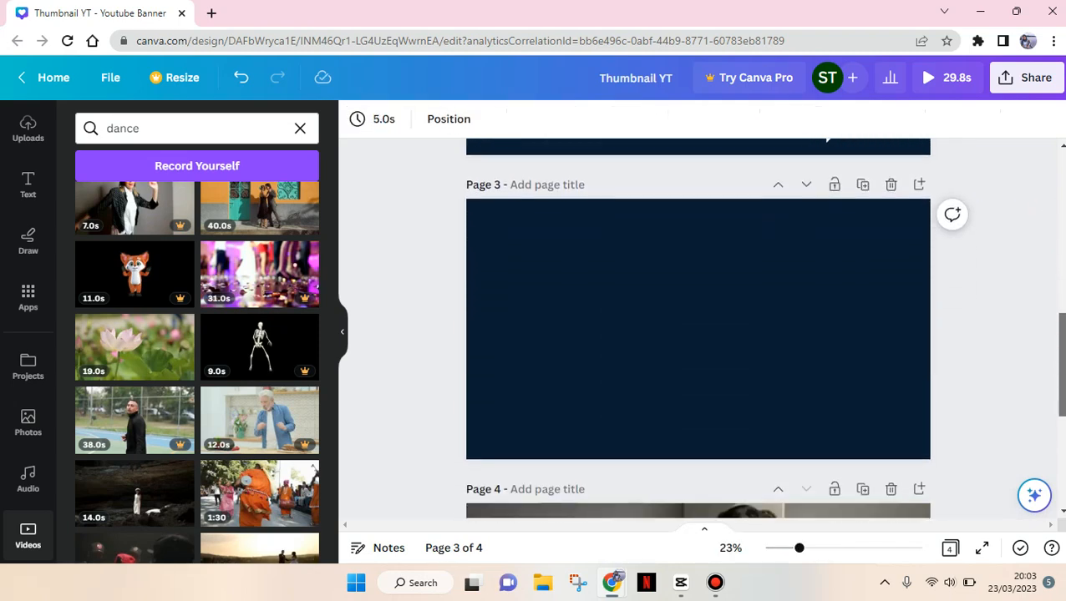
pyautogui.click(698, 330)
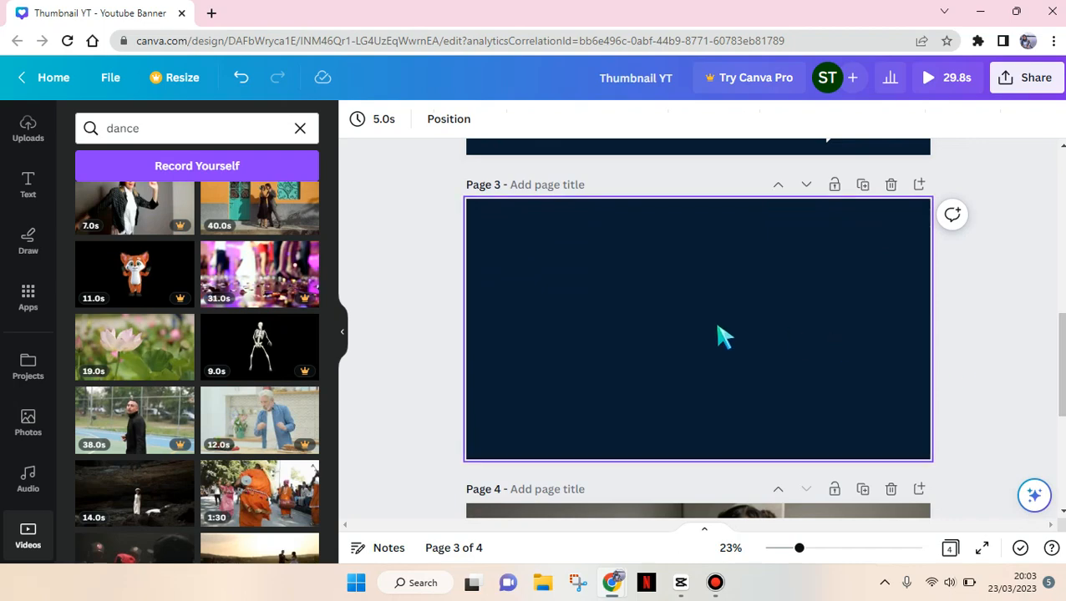
pyautogui.rightClick(723, 338)
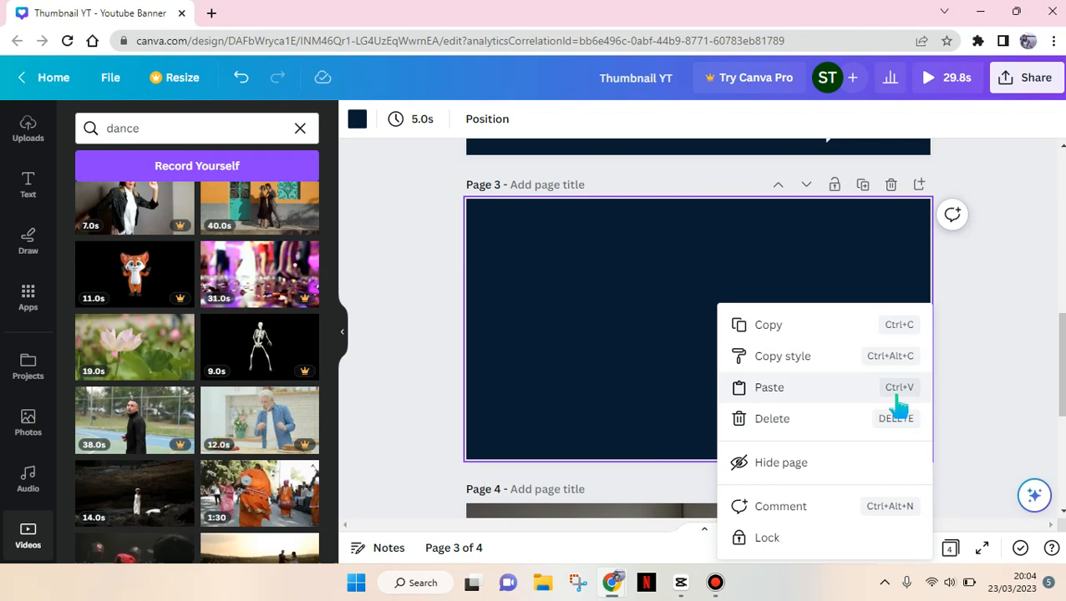
pyautogui.click(897, 399)
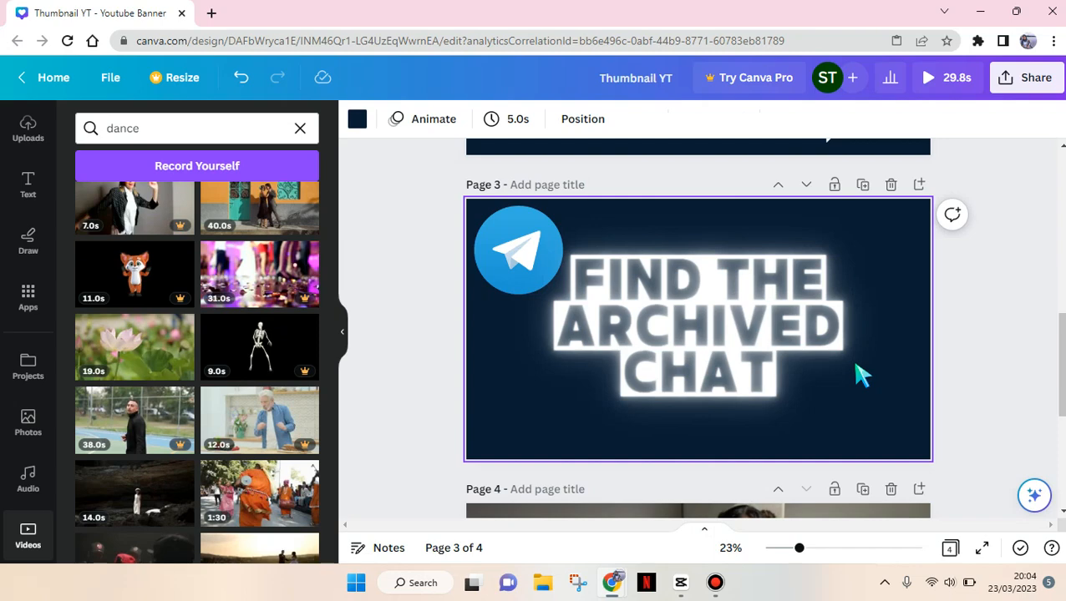
pyautogui.moveTo(382, 351)
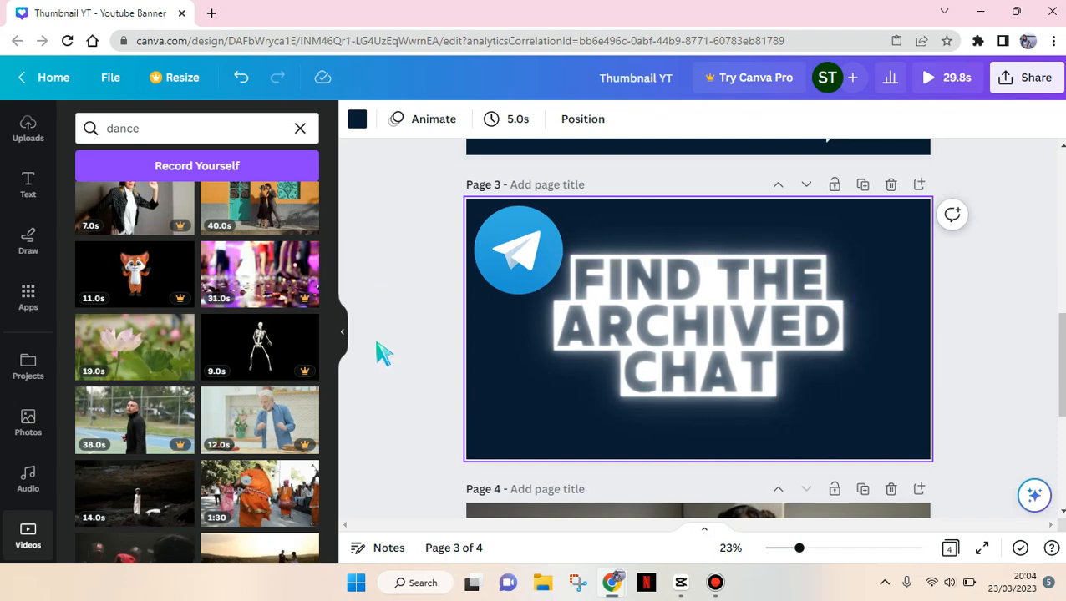
pyautogui.click(385, 351)
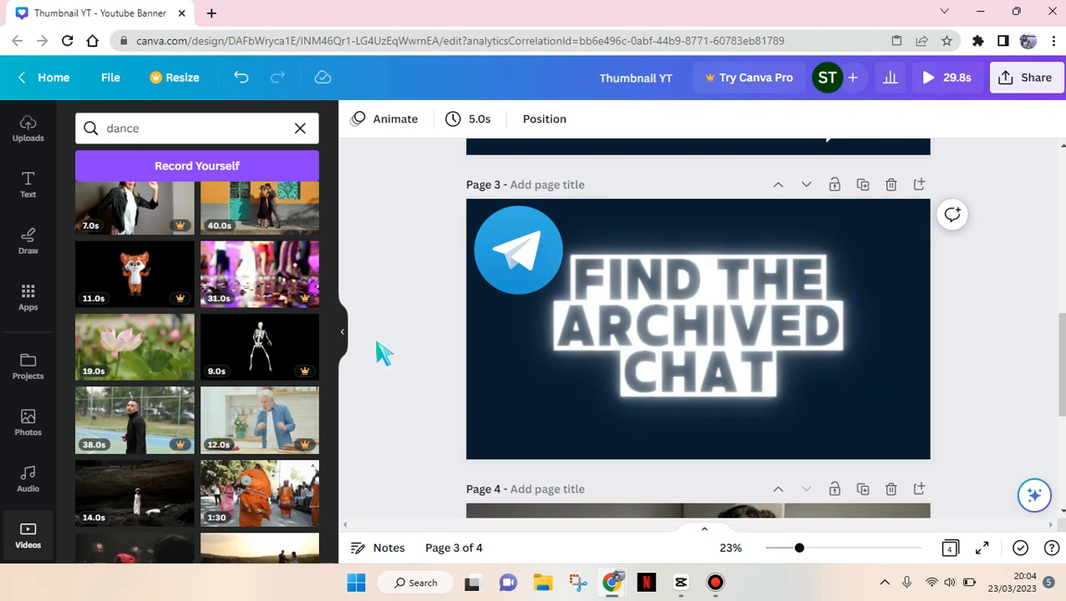